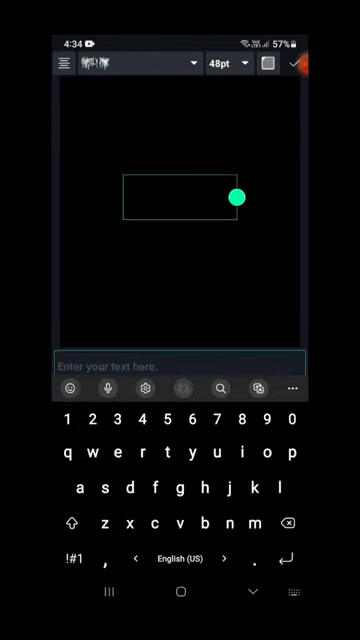
# Create a red 'YOWAI MO' text layer and bring up its Effects panel
pyautogui.click(268, 64)
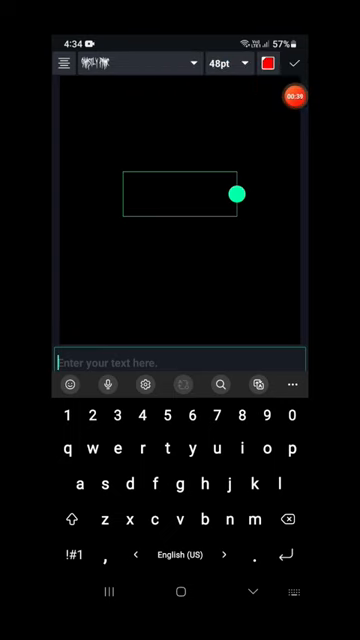
pyautogui.write('YOWAI MO')
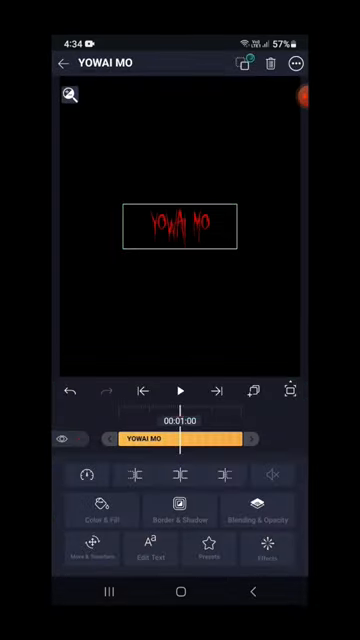
pyautogui.click(268, 580)
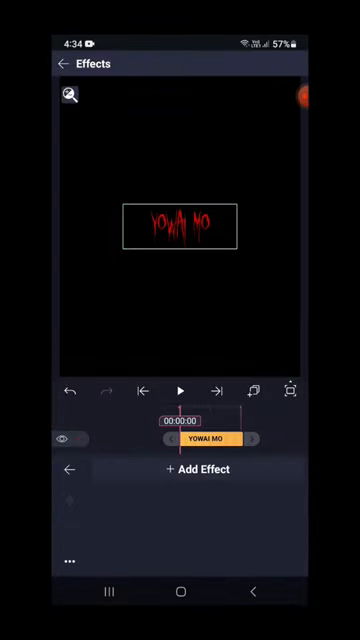